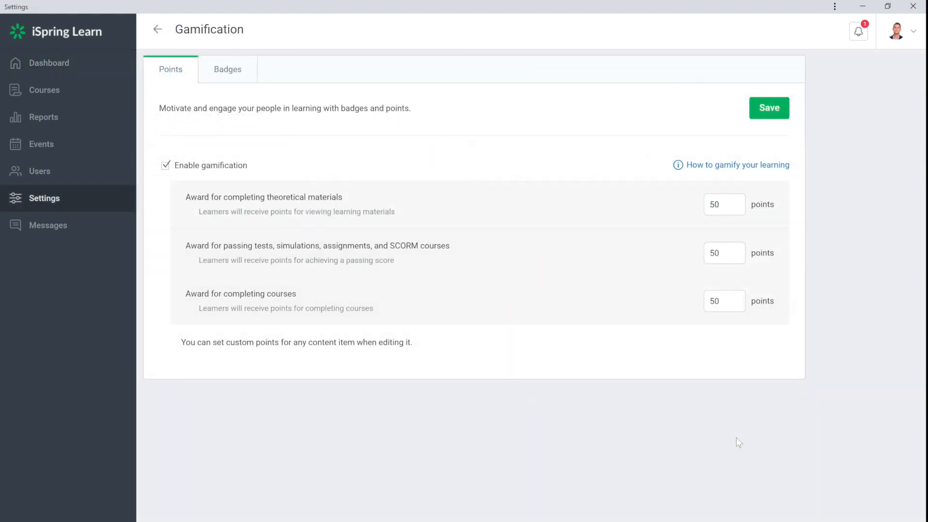
Step: Toggle gamification off and back on, view the Badges list, then return to the Dashboard
left_click(166, 165)
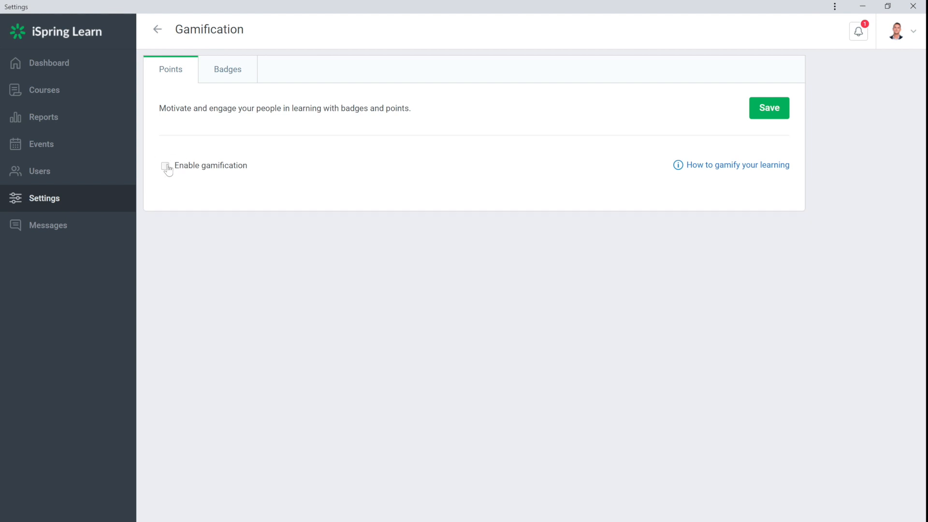
left_click(166, 165)
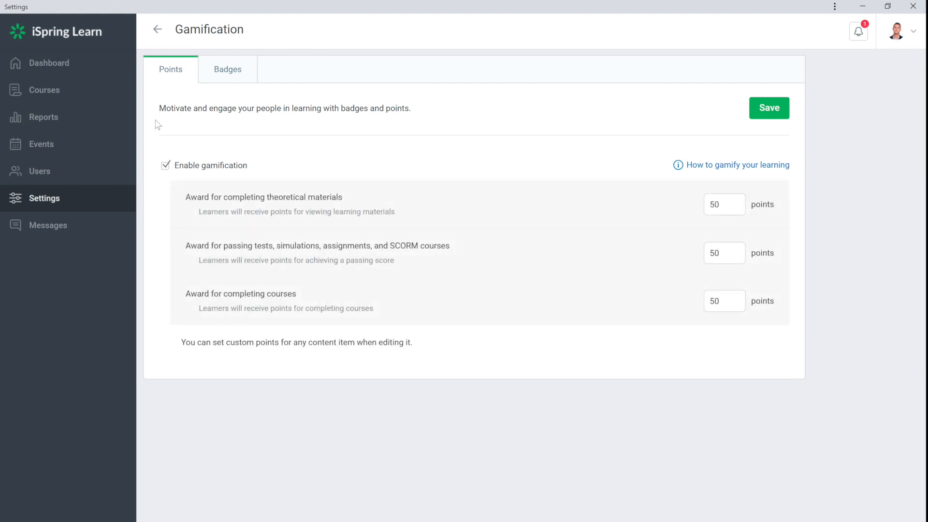
mouse_move(181, 81)
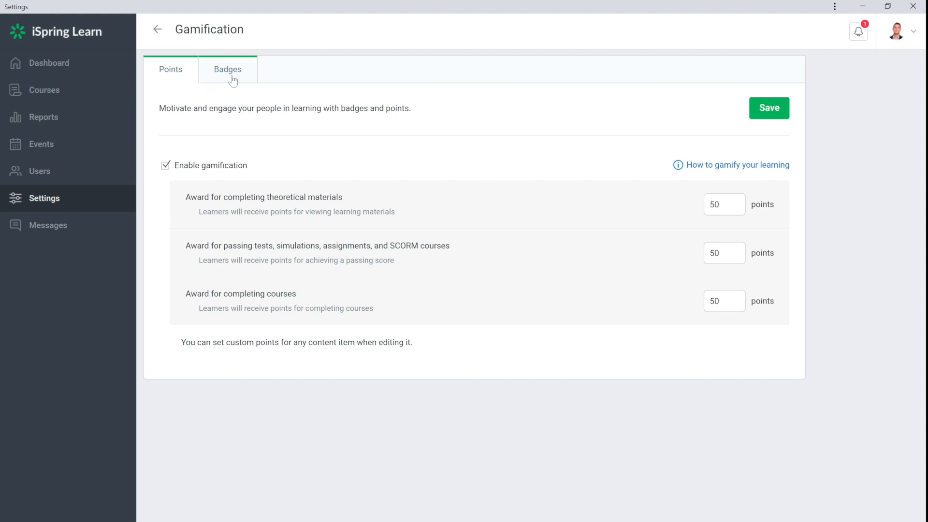
left_click(228, 70)
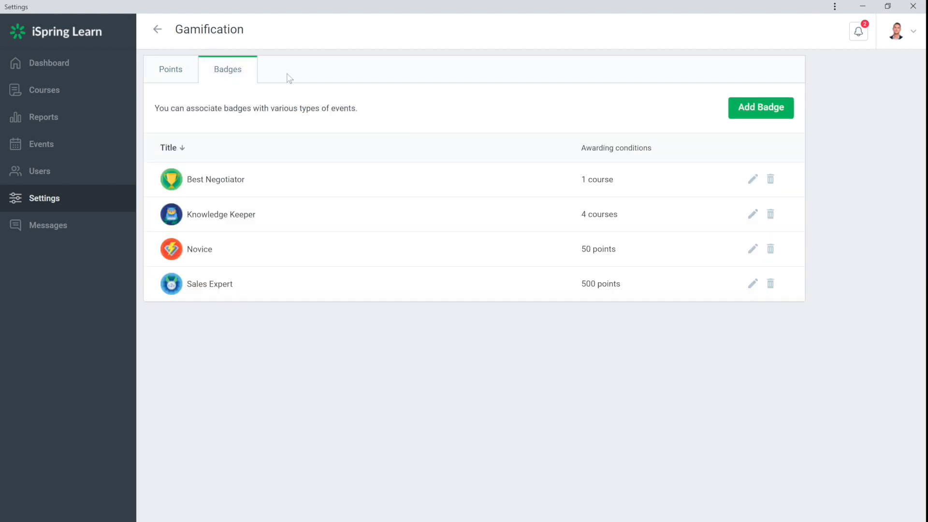
left_click(49, 63)
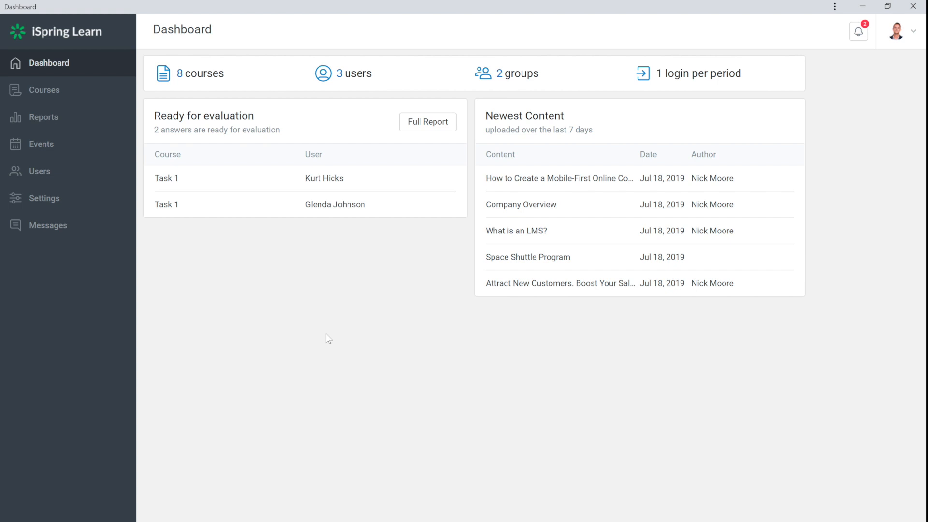
mouse_move(227, 305)
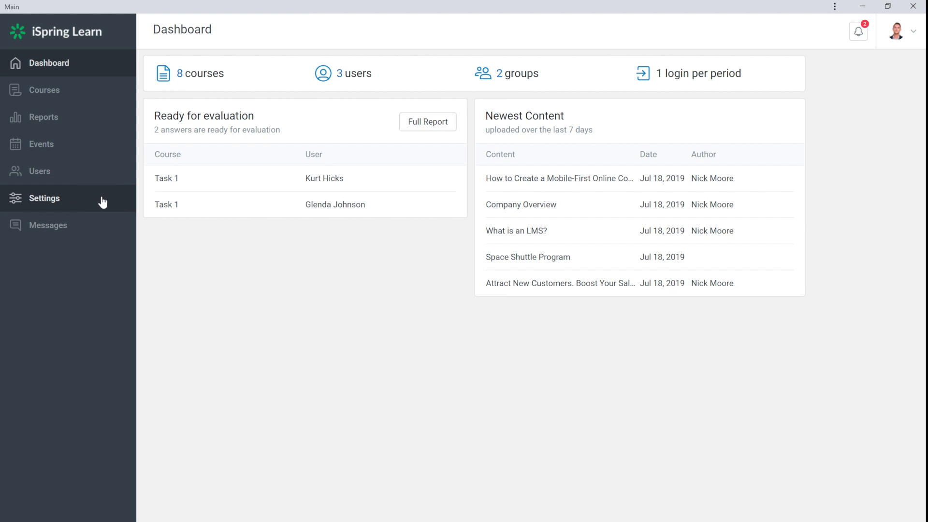
Step: Reopen Settings > Gamification and show the list of four existing badges
left_click(44, 198)
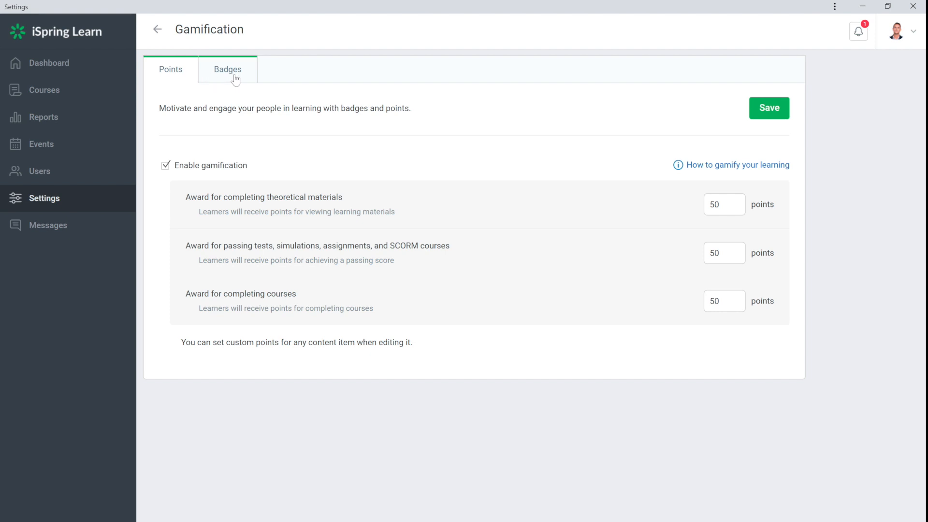
left_click(227, 70)
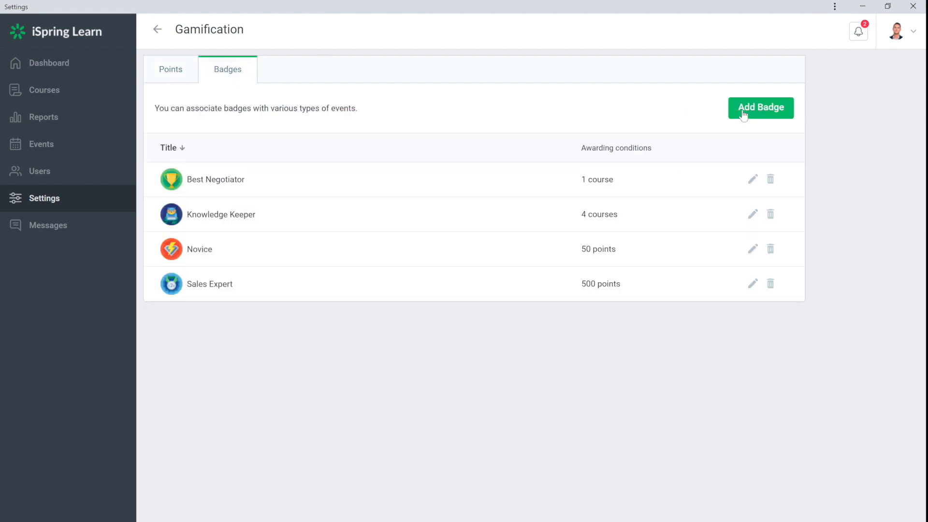
Step: Start a new badge titled 'Most Improved' using the uploaded medal image as its icon
left_click(761, 108)
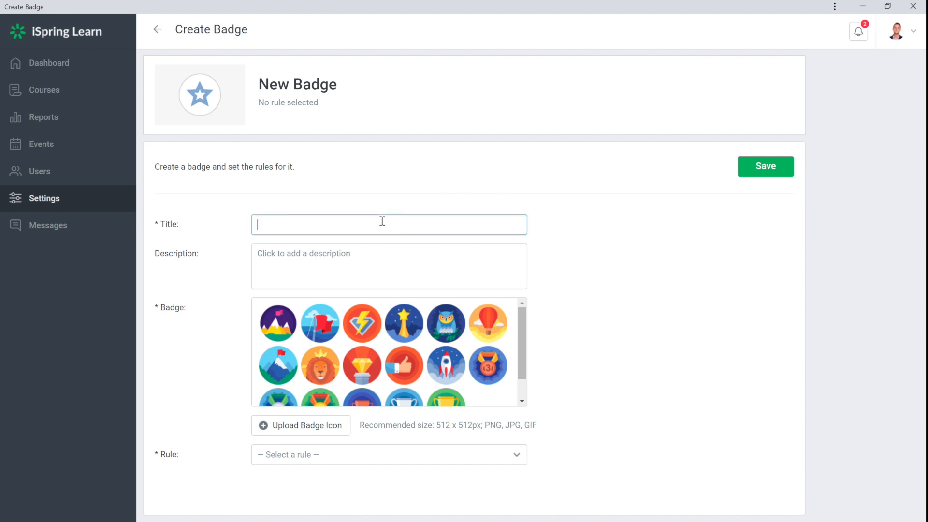
type("Most Improved")
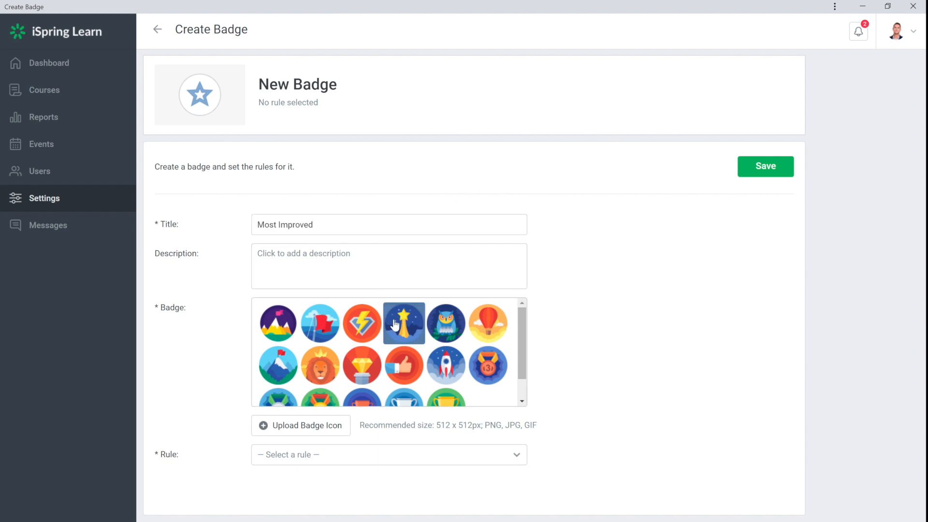
left_click(300, 425)
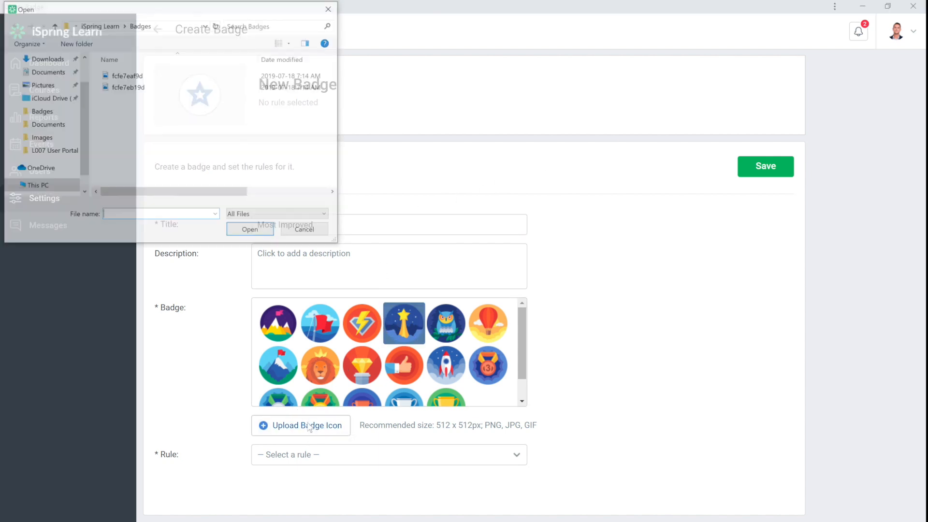
left_click(303, 231)
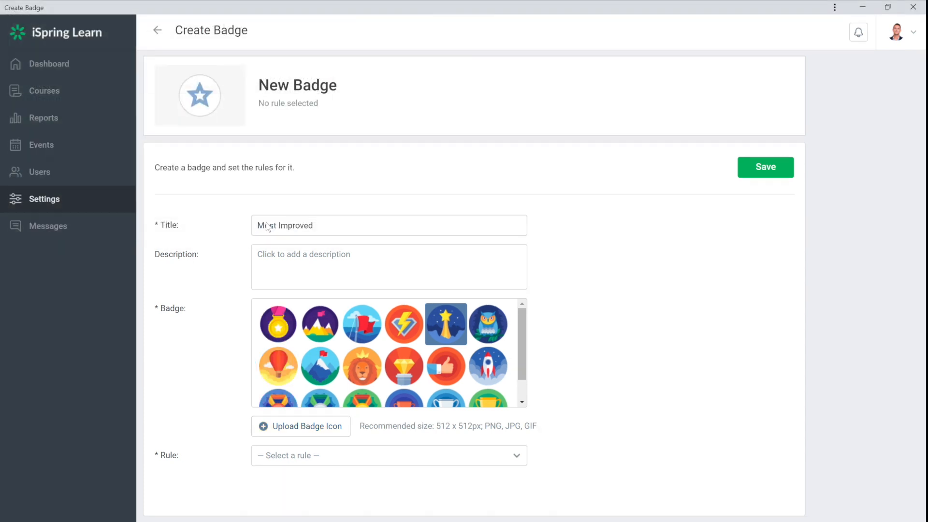
left_click(277, 324)
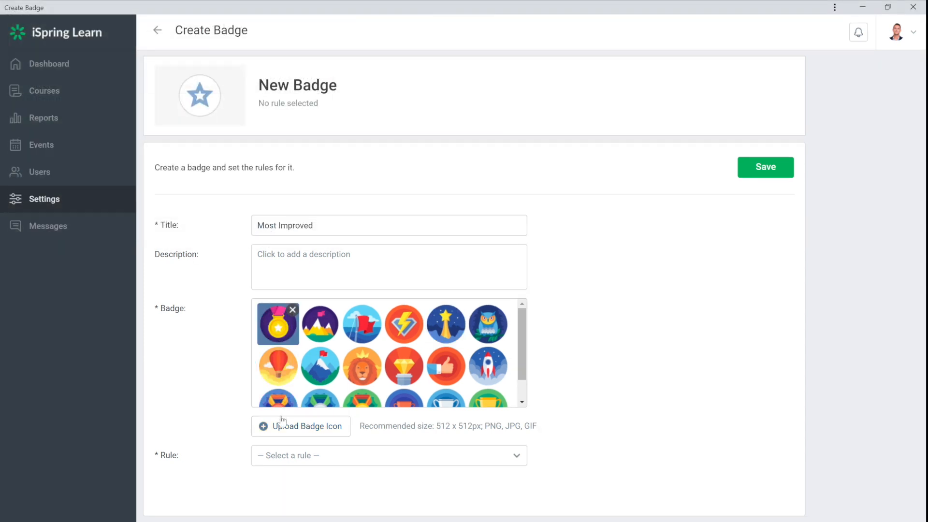
Step: Set the rule to Courses Passed with two chosen courses and save the badge
left_click(389, 456)
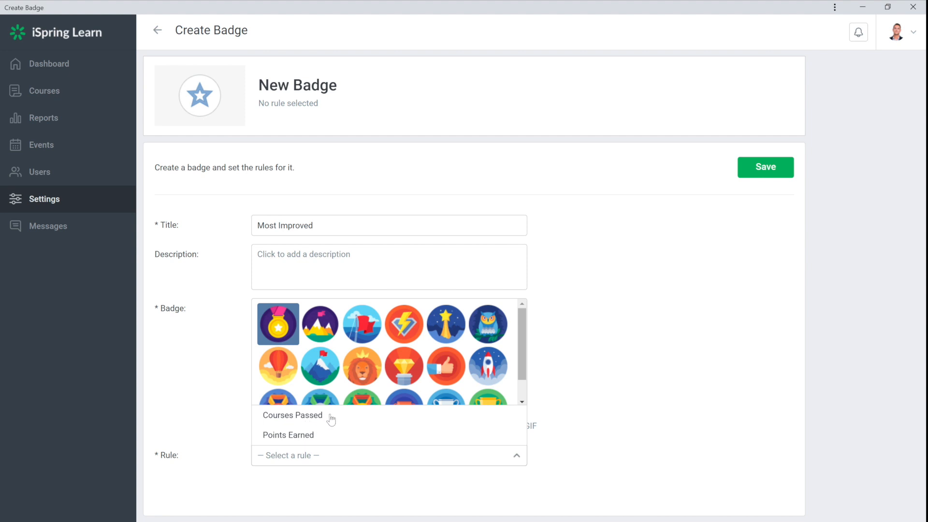
left_click(291, 415)
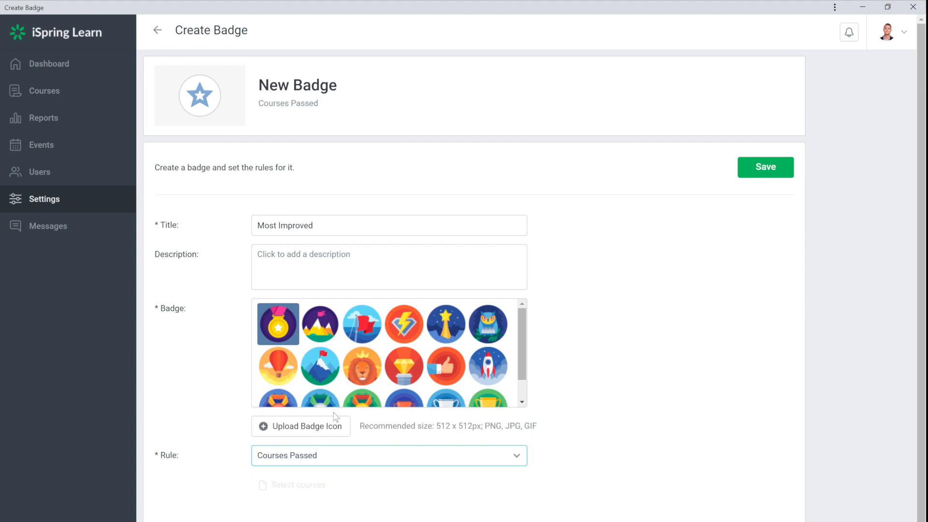
left_click(298, 485)
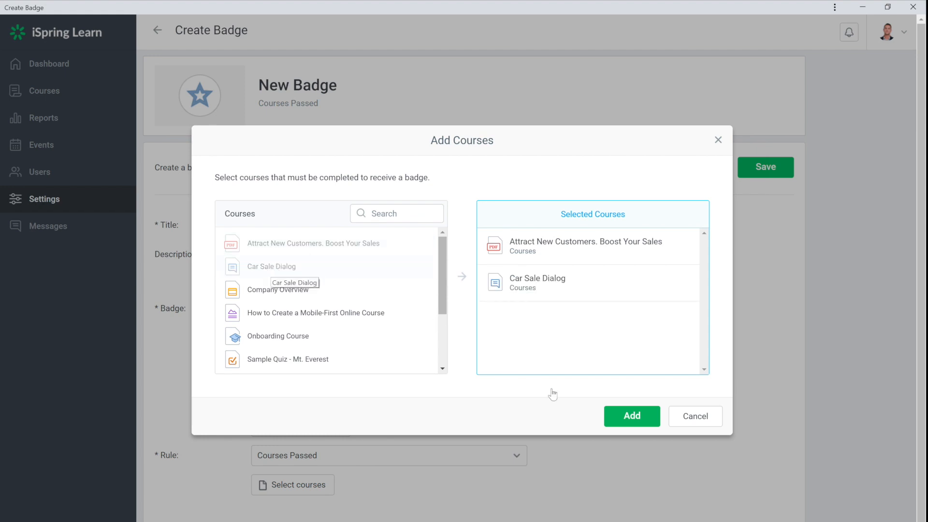
left_click(631, 415)
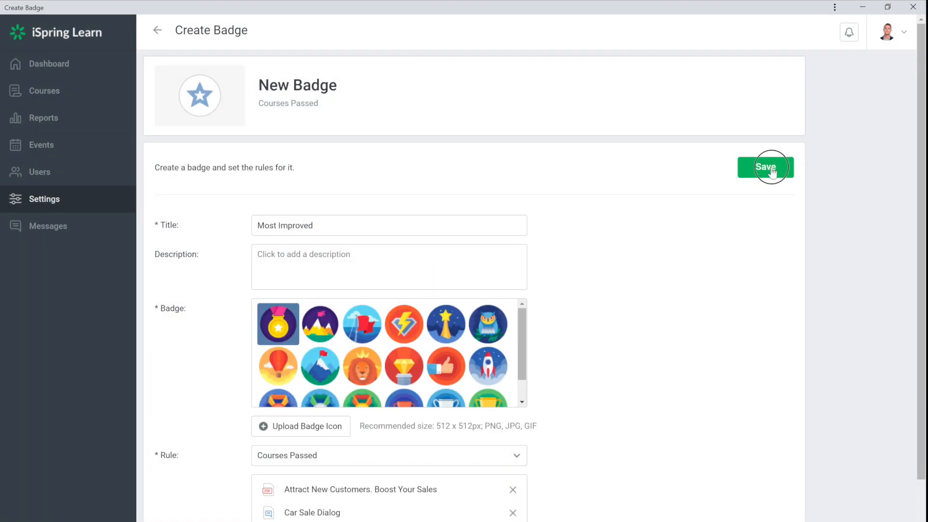
left_click(765, 167)
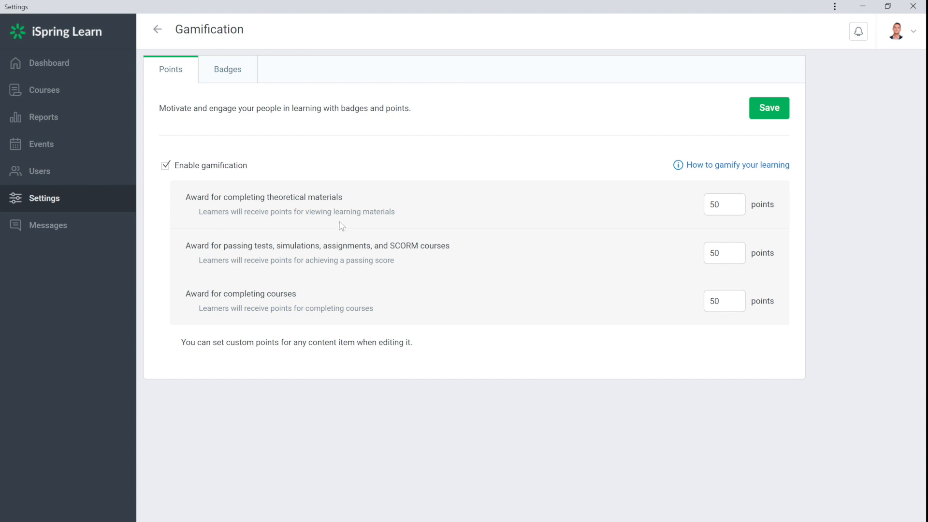
mouse_move(304, 278)
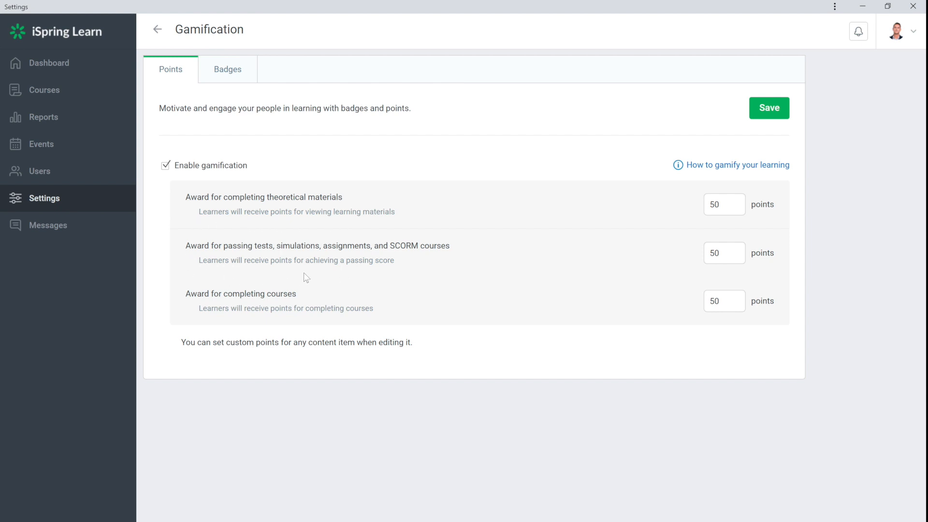
mouse_move(237, 327)
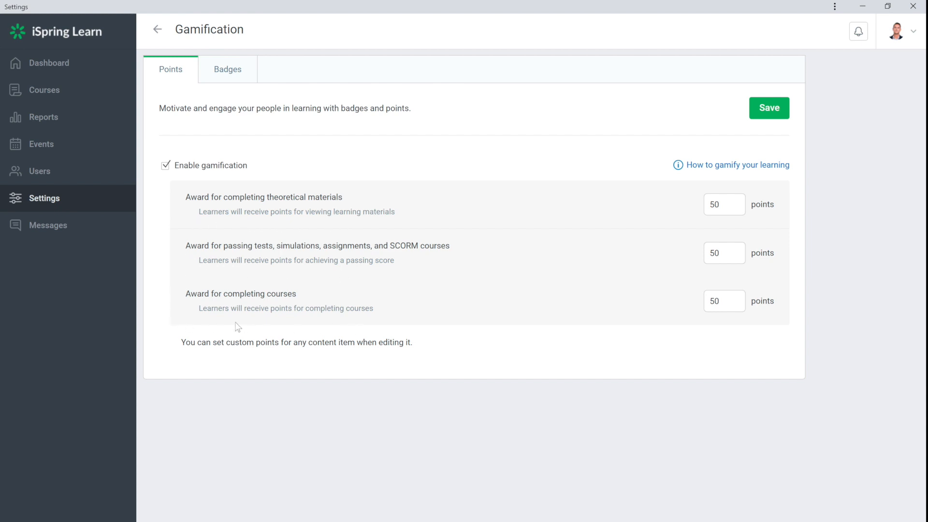
Step: Change the three Points awards from 50 to 100 each, then go to the course list
left_click(724, 252)
type("100")
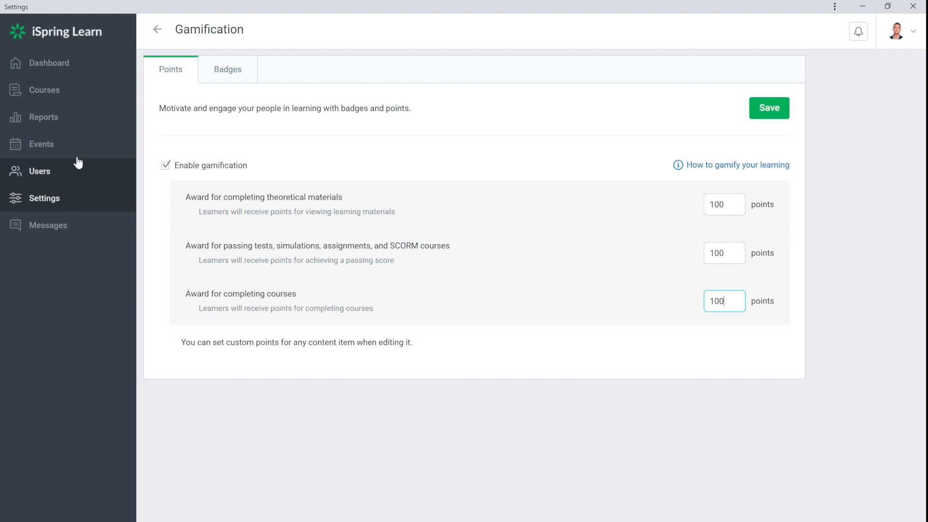
left_click(43, 90)
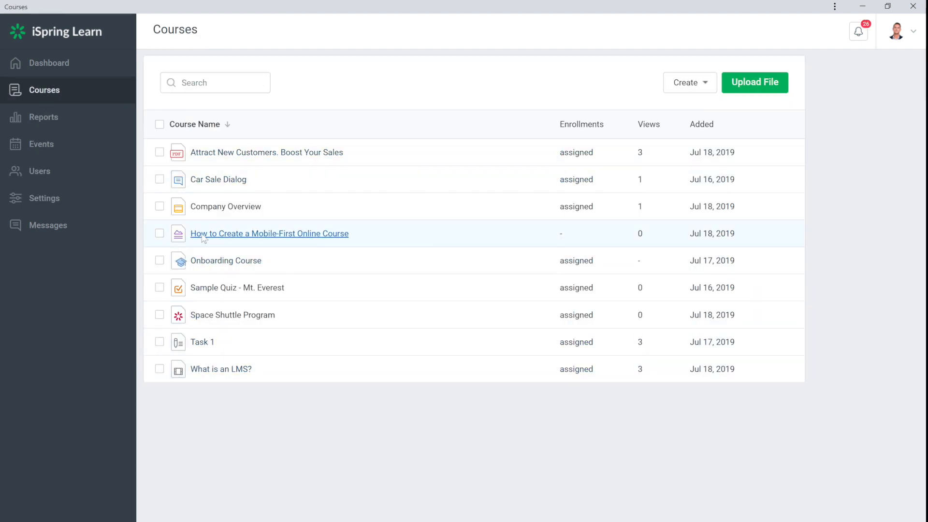
Step: In the Mobile-First Online Course settings, enable a 100-point reward for course completion
left_click(269, 233)
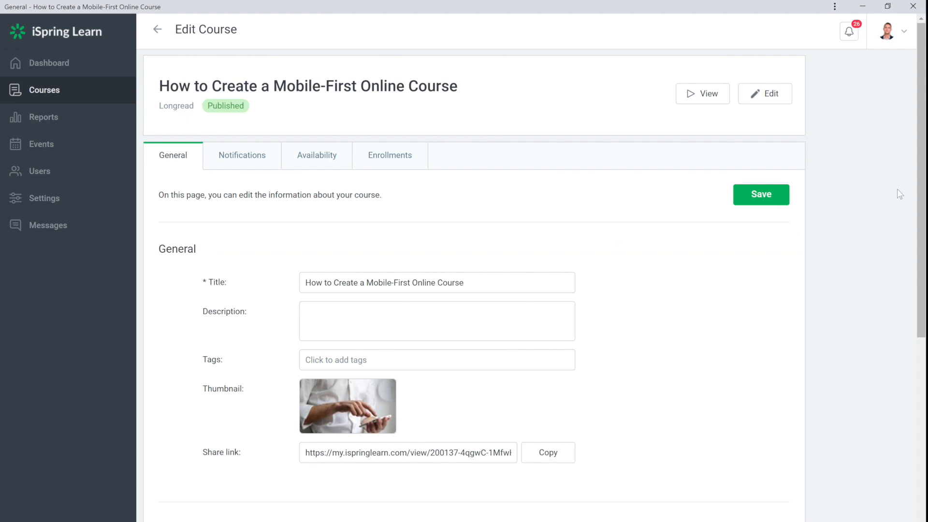
scroll("down", 3)
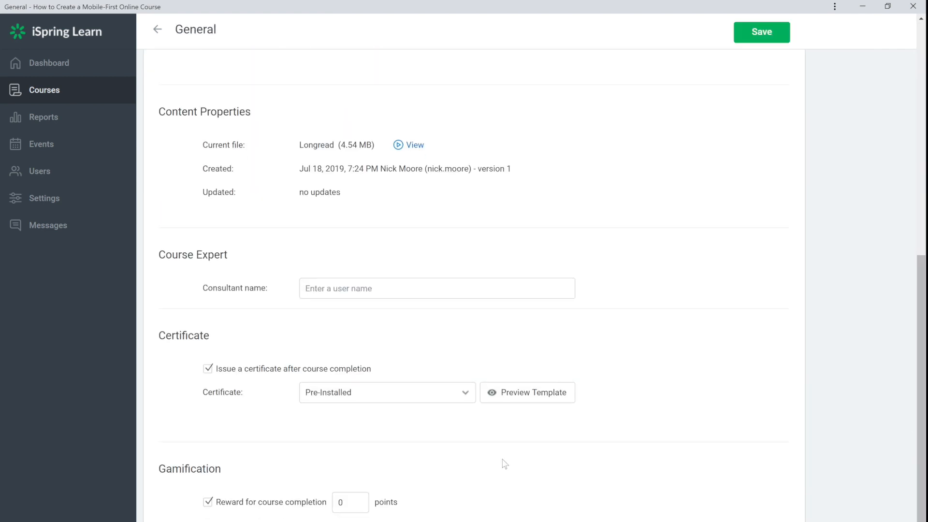
left_click(350, 502)
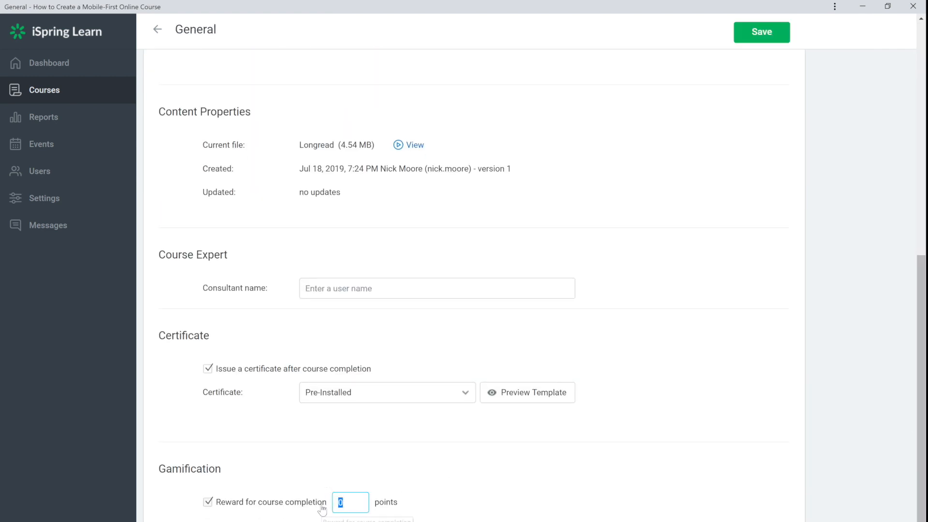
type("100")
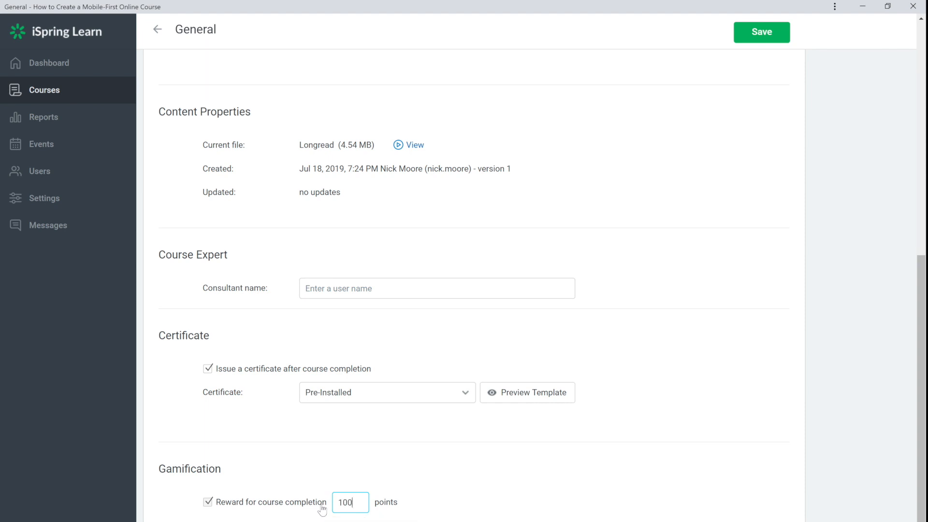
left_click(208, 501)
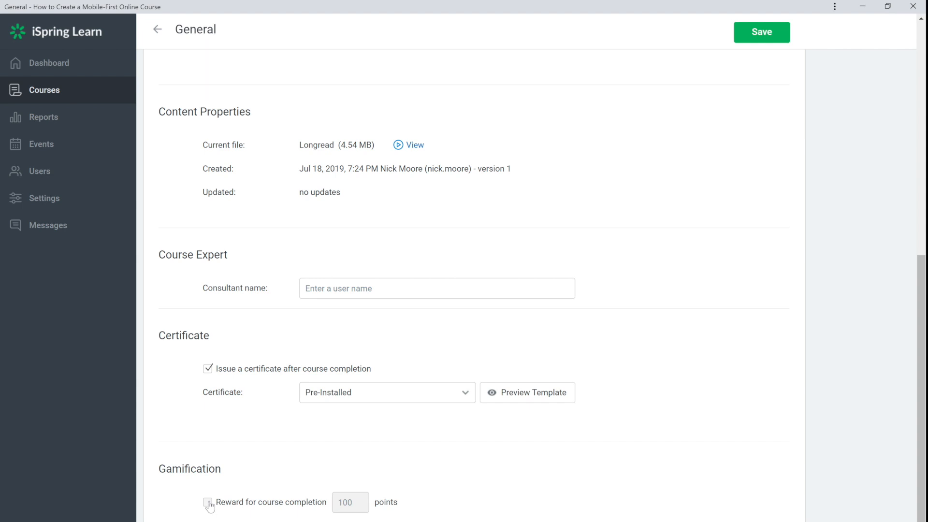
left_click(208, 501)
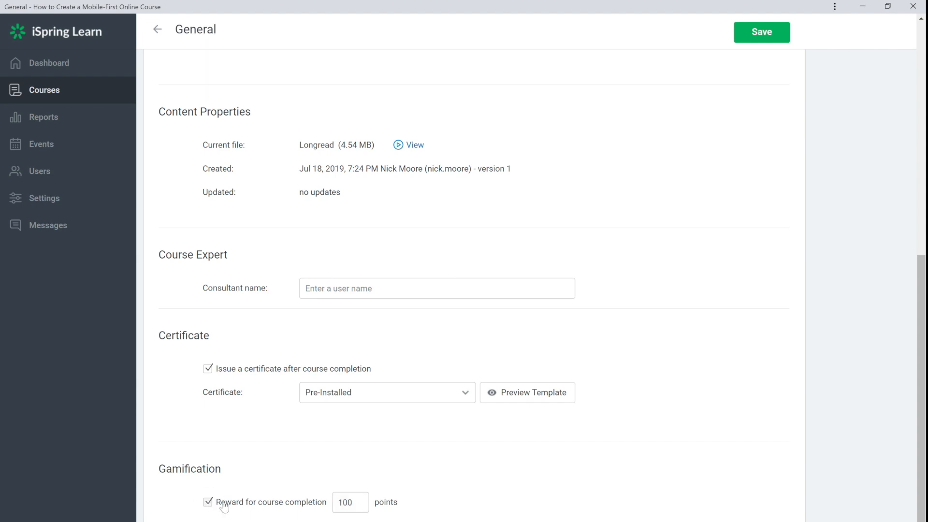
Step: Save the course's gamification settings and return to the course list
left_click(761, 32)
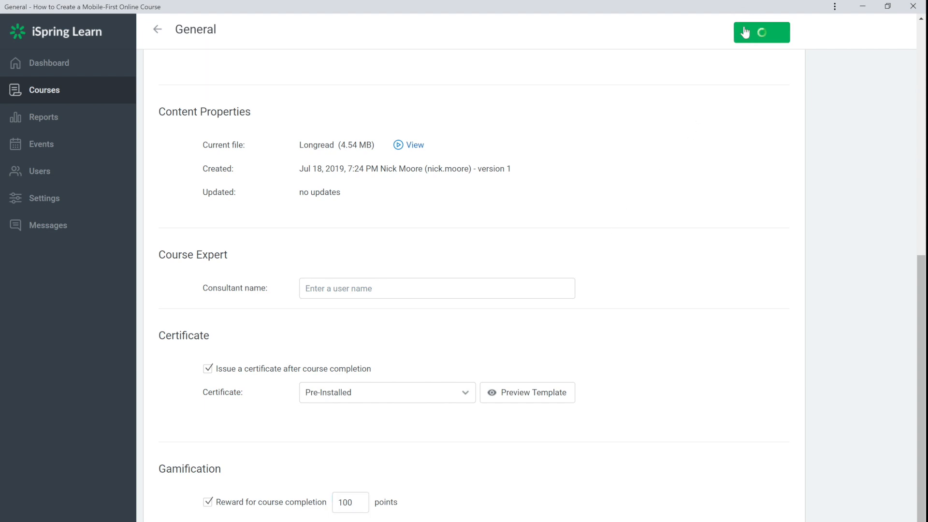
left_click(761, 32)
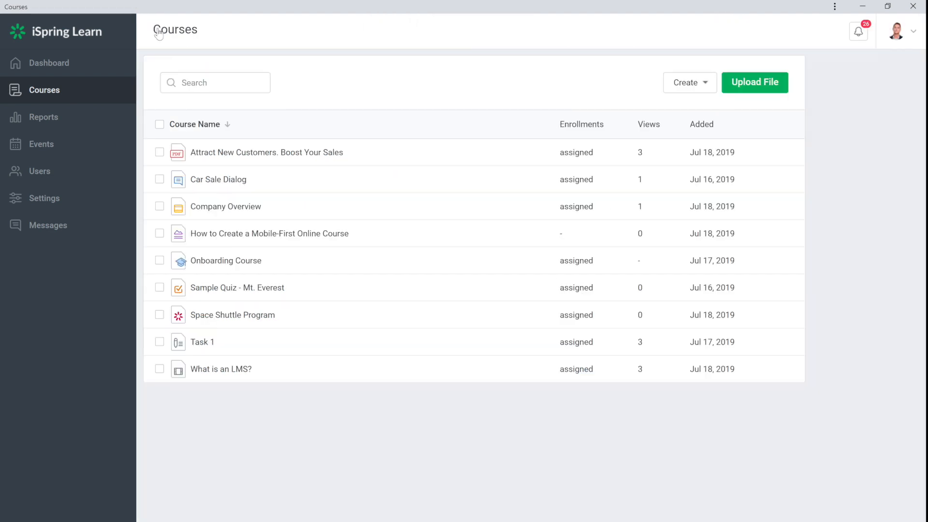
Step: Enroll the account's own user in the Mobile-First Online Course via Enroll Users
left_click(159, 233)
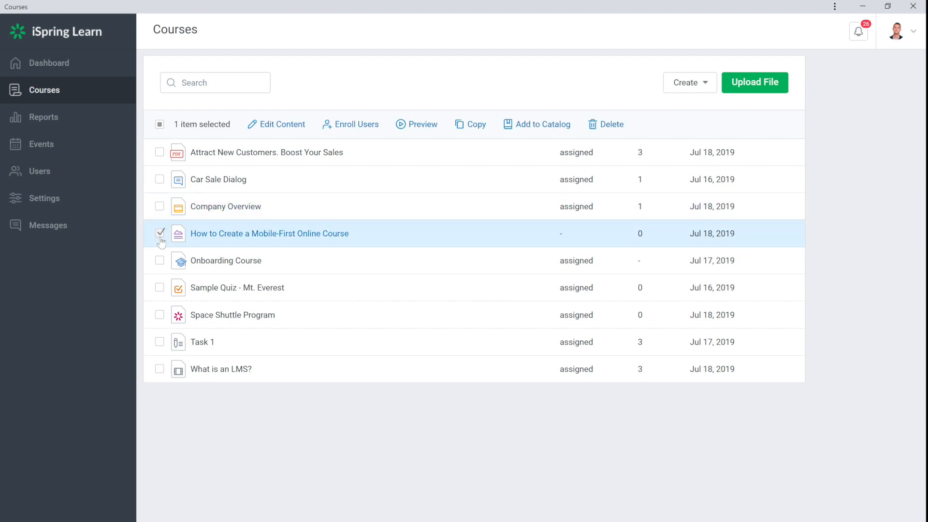
left_click(350, 125)
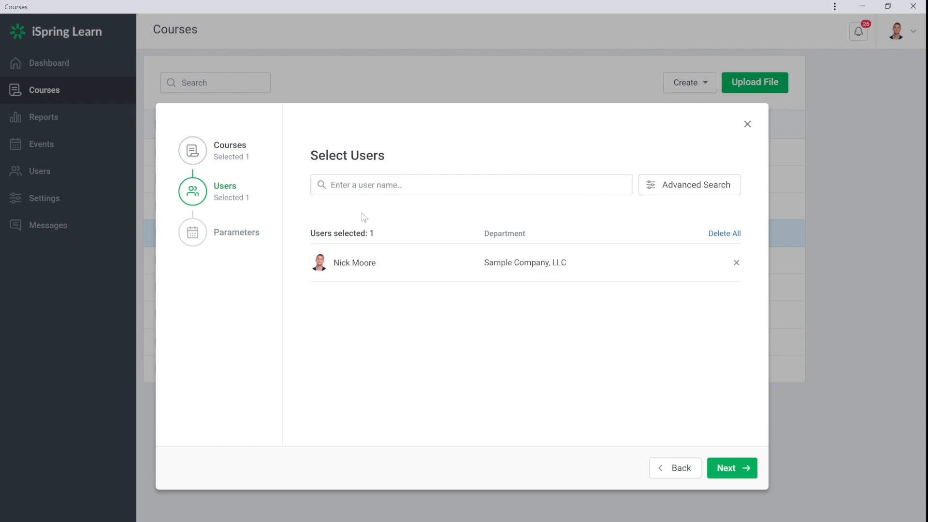
left_click(732, 467)
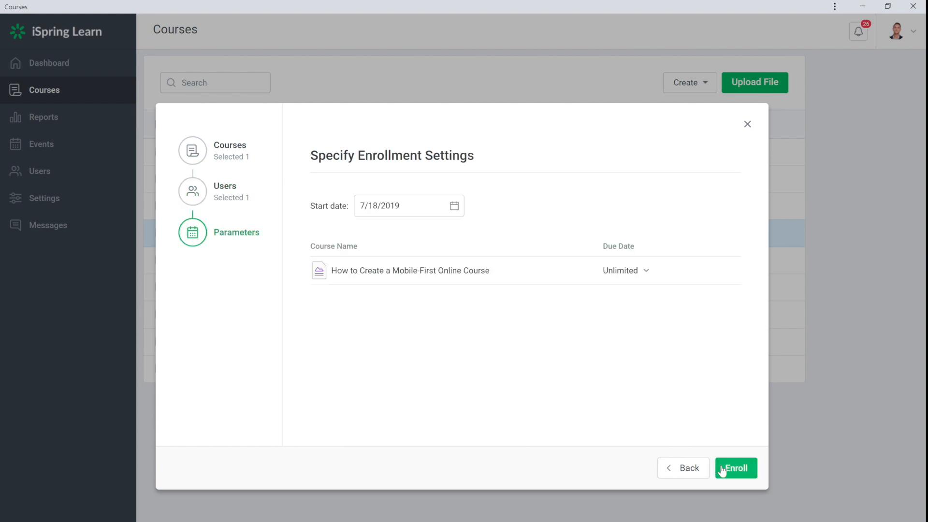
left_click(735, 468)
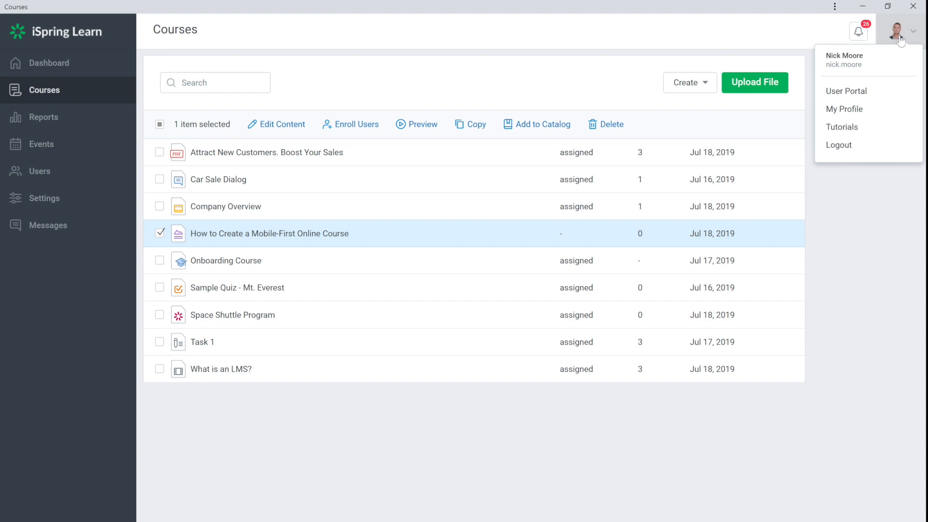
Step: In the User Portal, launch and read through the mobile-first course, then go to Achievements
left_click(847, 91)
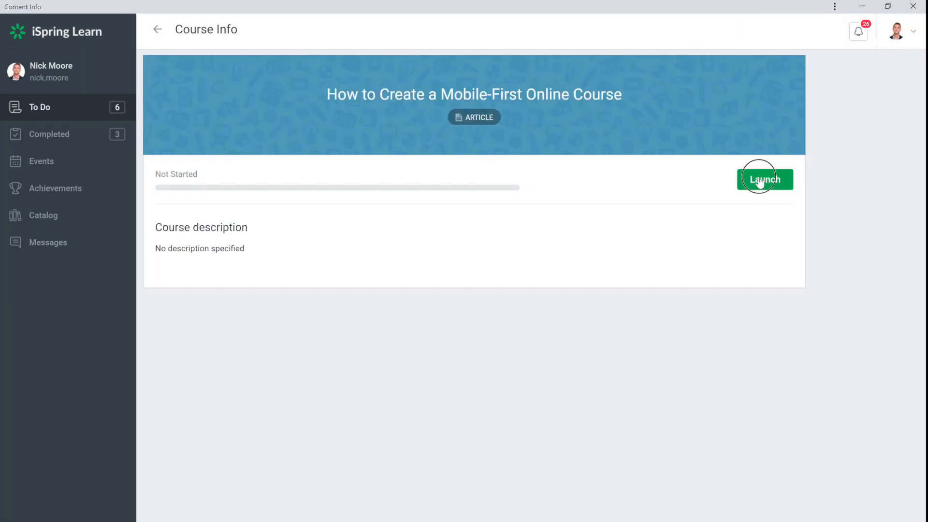
left_click(763, 180)
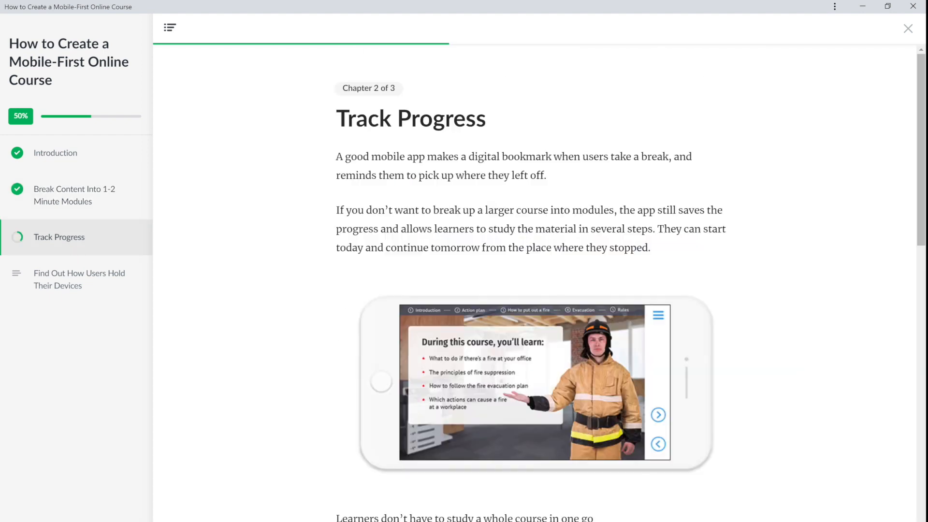
scroll("down", 3)
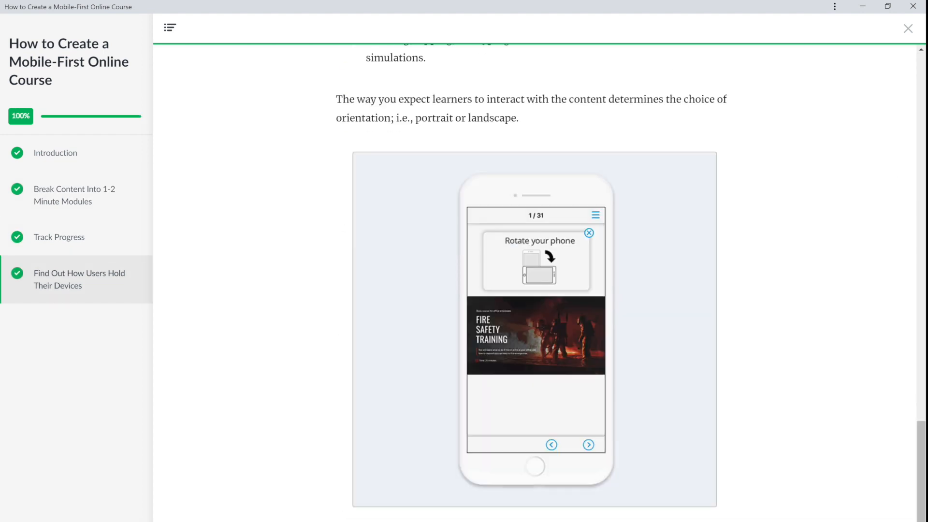
left_click(907, 28)
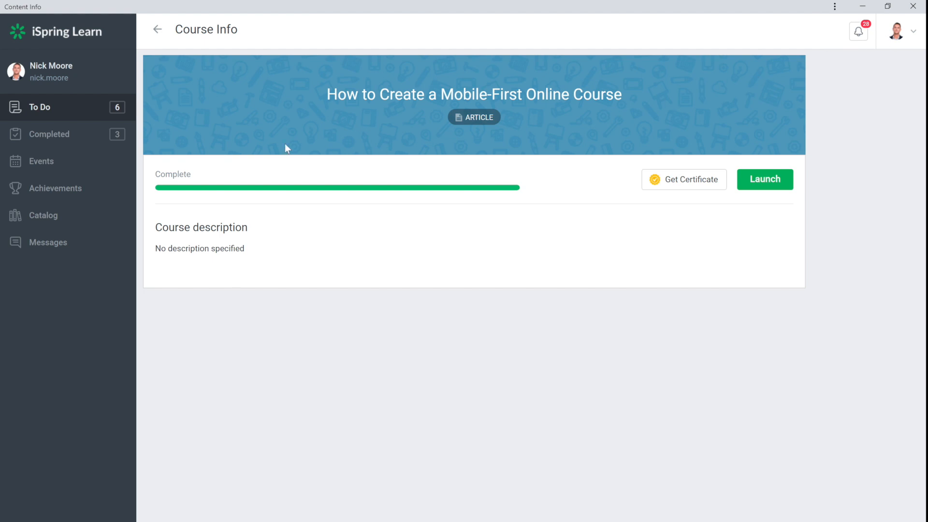
left_click(55, 189)
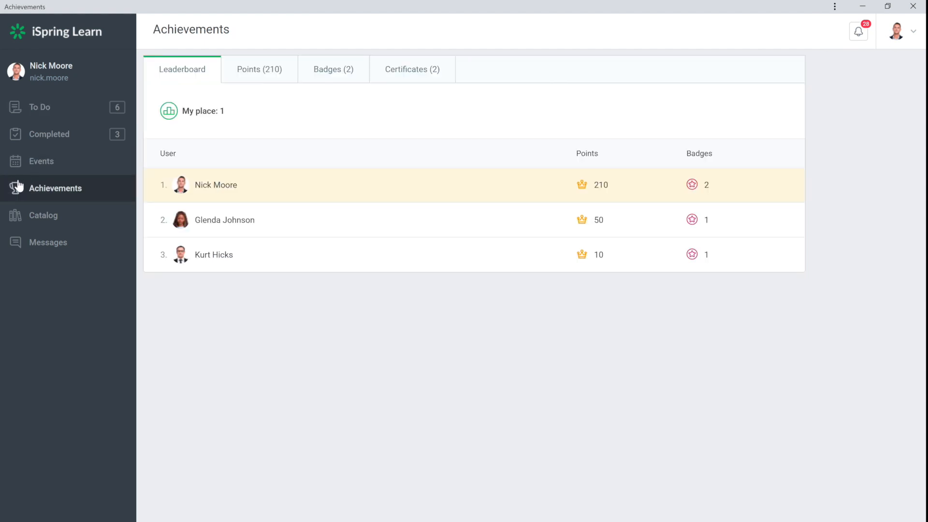
Step: View the Points tab (100 for the course) and Badges tab showing Most Improved, then open the account menu
left_click(259, 69)
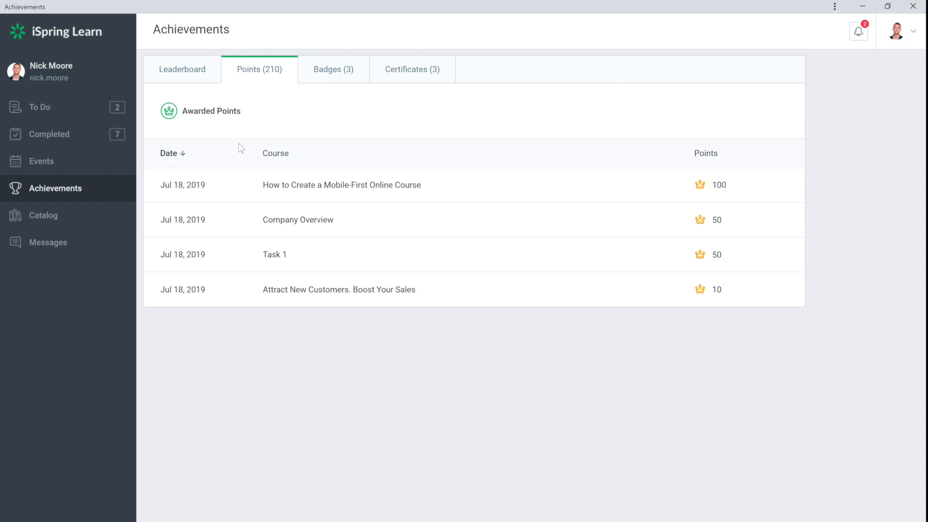
mouse_move(445, 122)
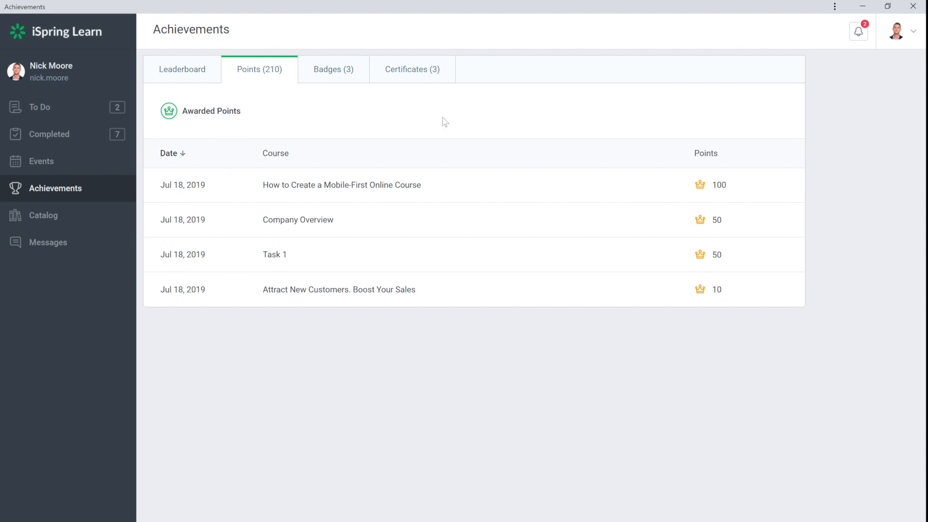
left_click(333, 70)
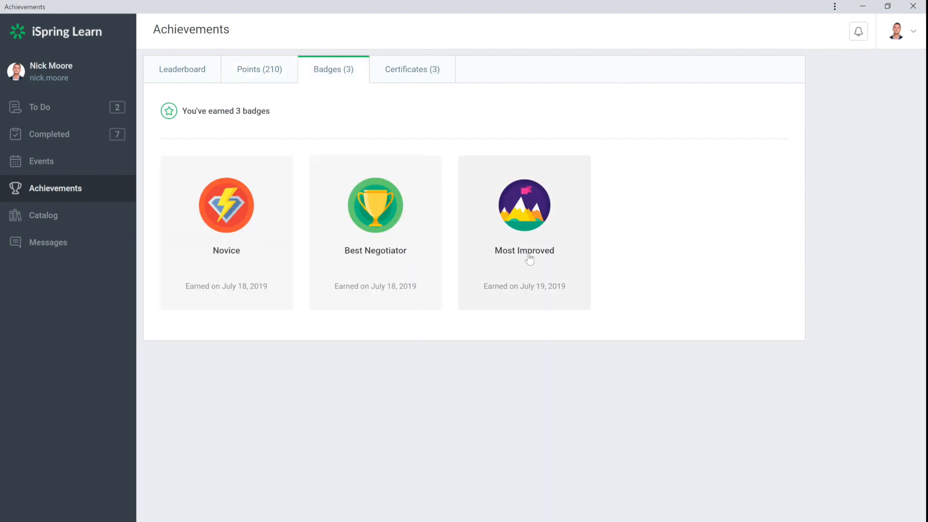
mouse_move(490, 371)
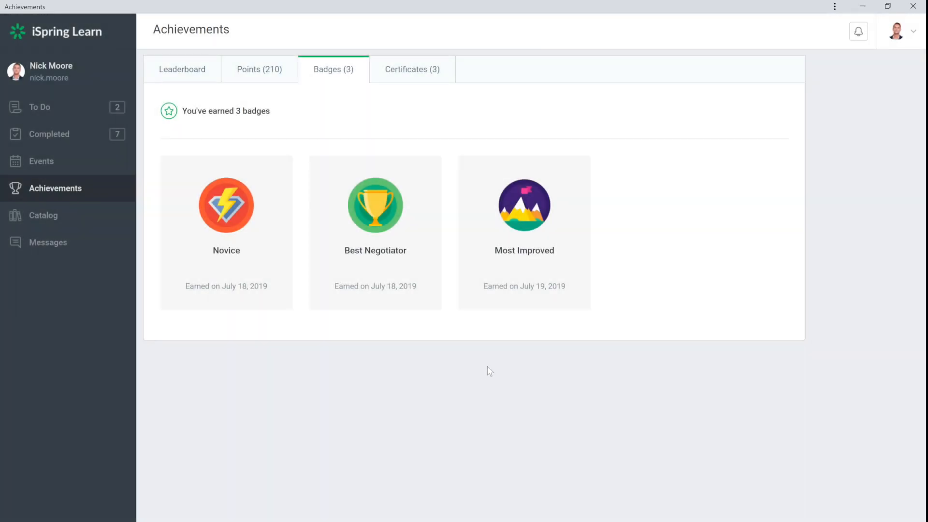
left_click(895, 31)
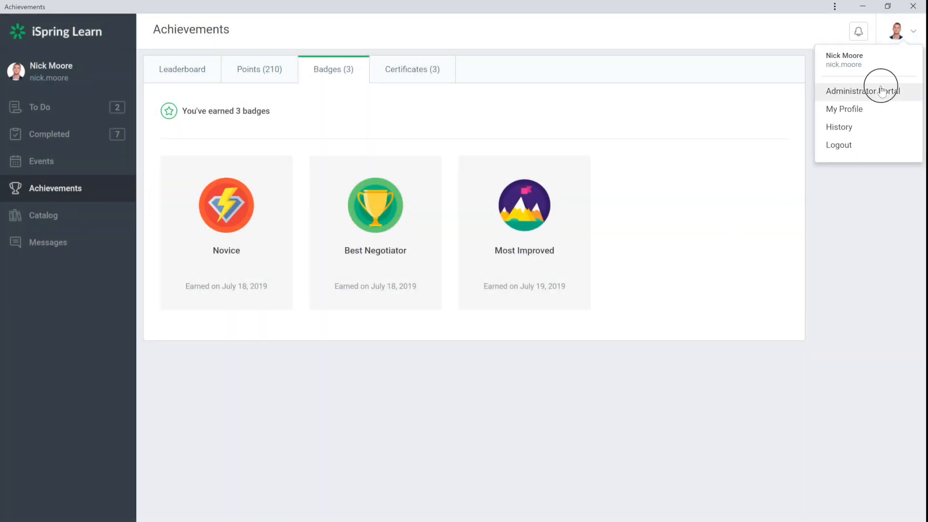
Step: In the Administrator Portal, run the Leaderboard report for the Sample Company, LLC department
left_click(862, 91)
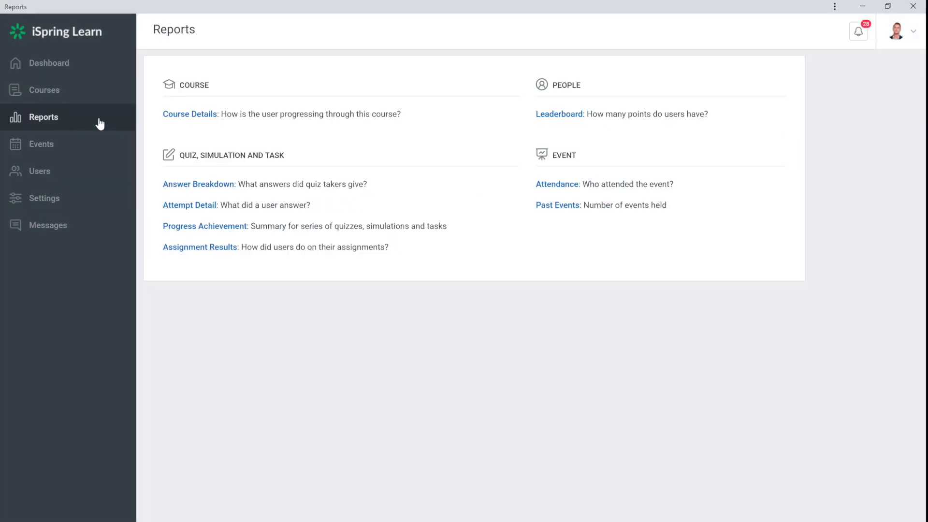
left_click(557, 114)
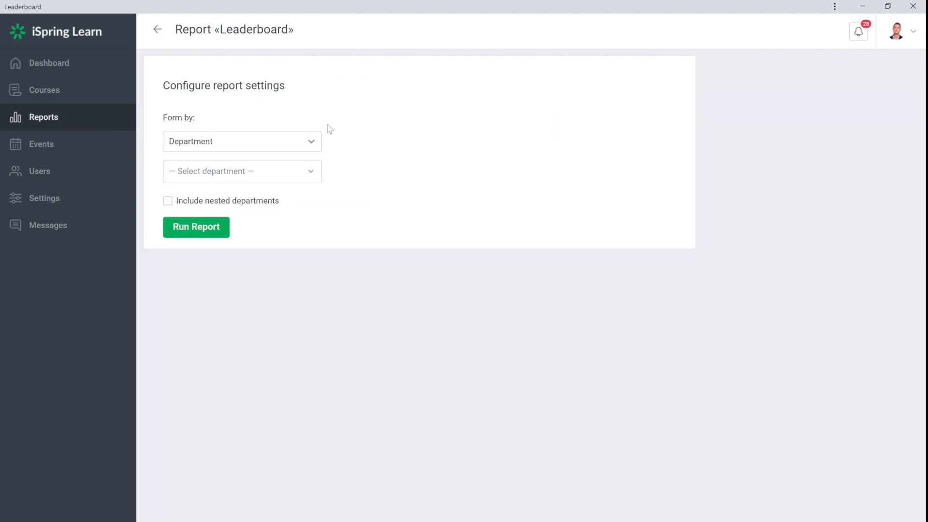
left_click(242, 171)
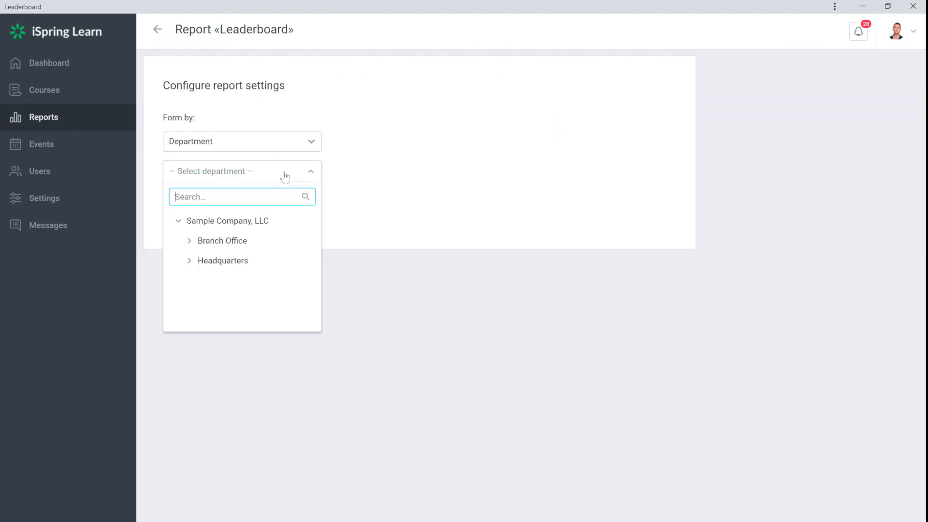
left_click(227, 220)
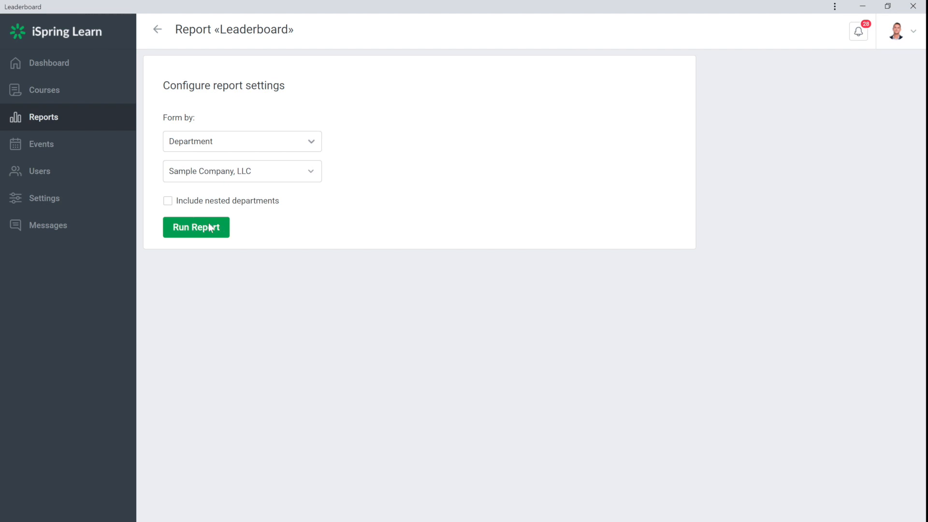
left_click(197, 227)
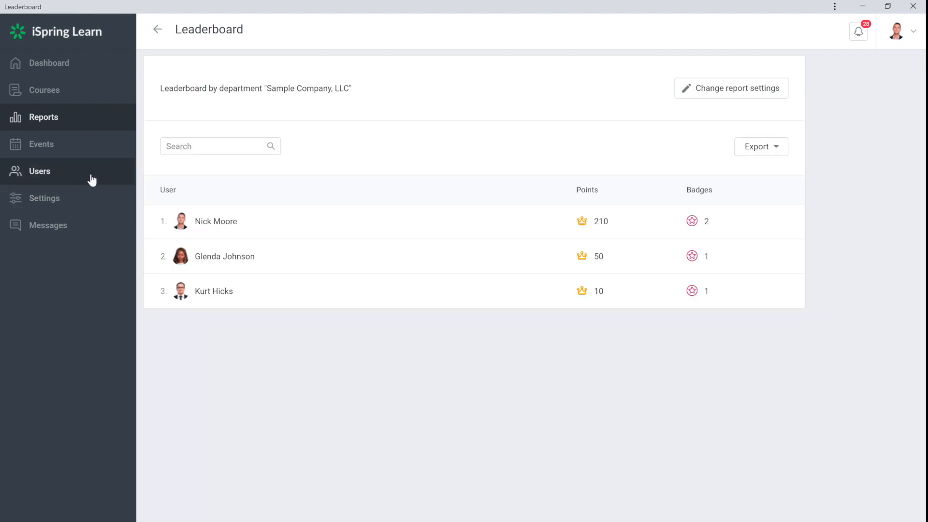
left_click(40, 172)
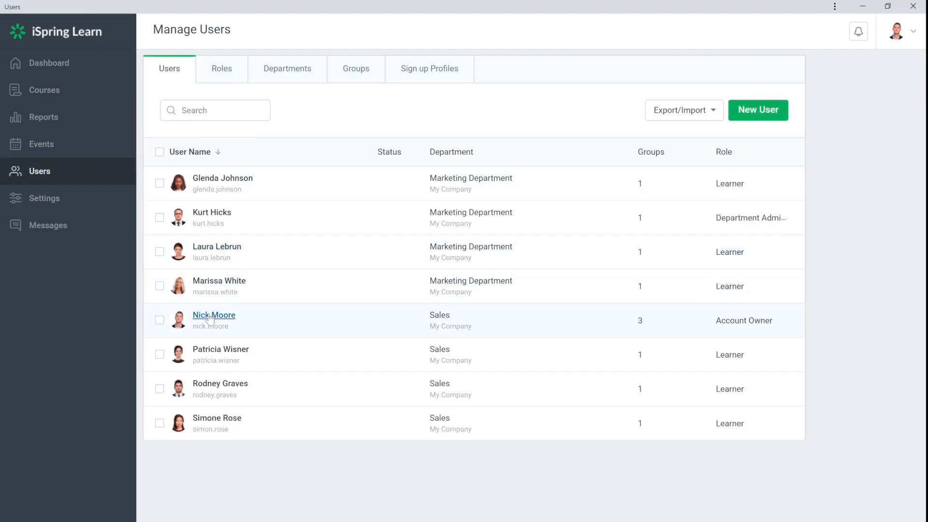
left_click(214, 315)
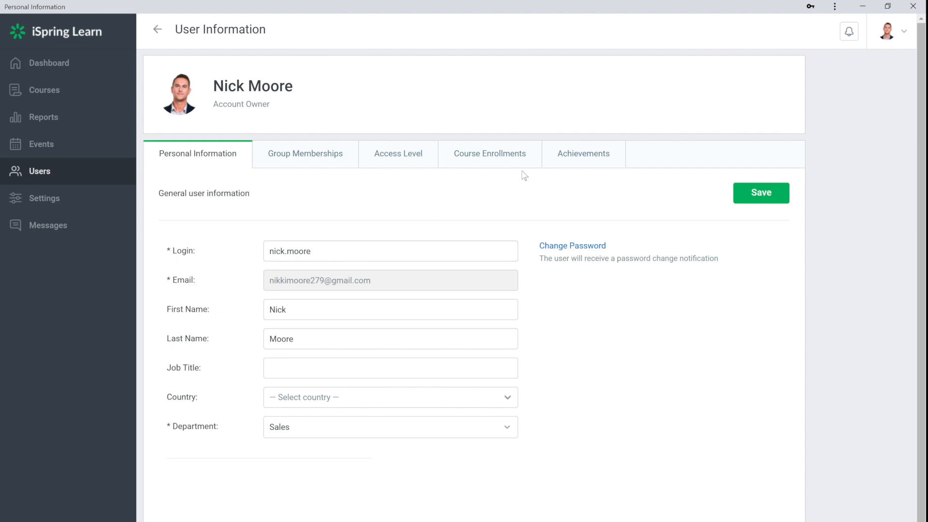
left_click(583, 154)
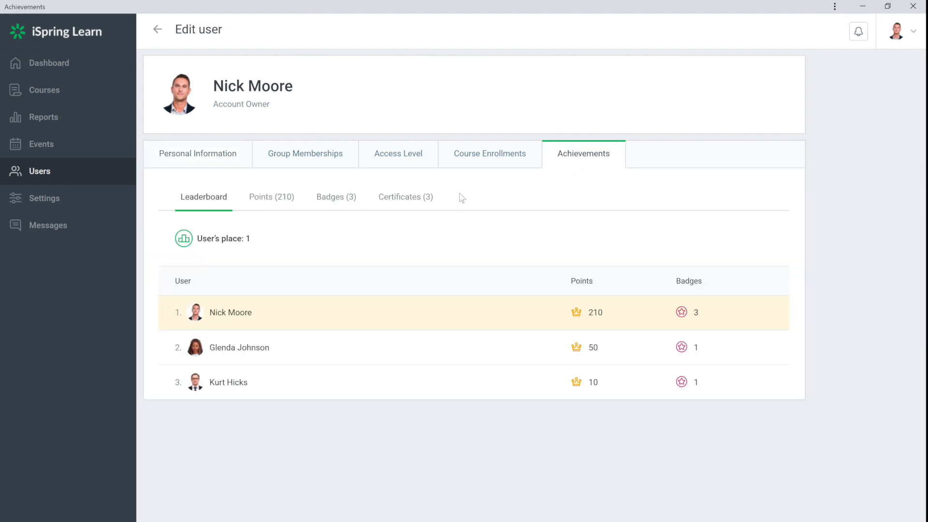
left_click(270, 196)
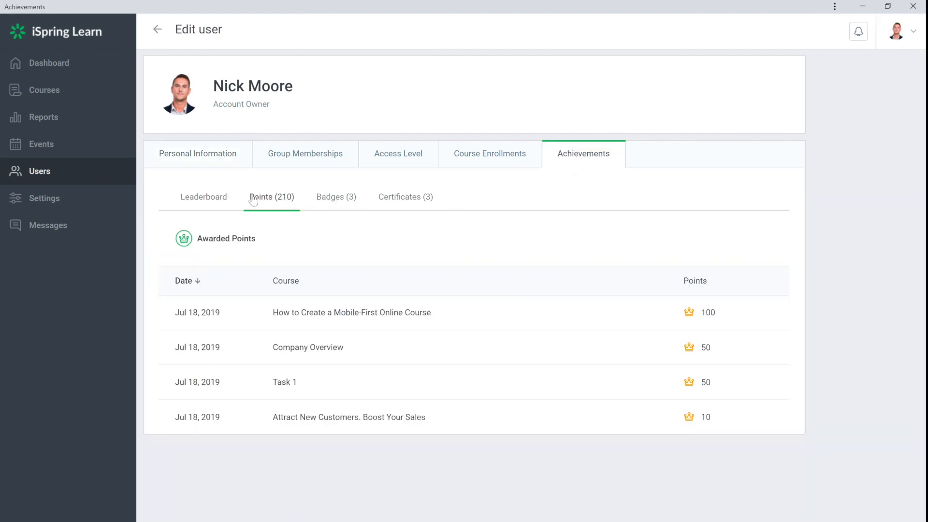